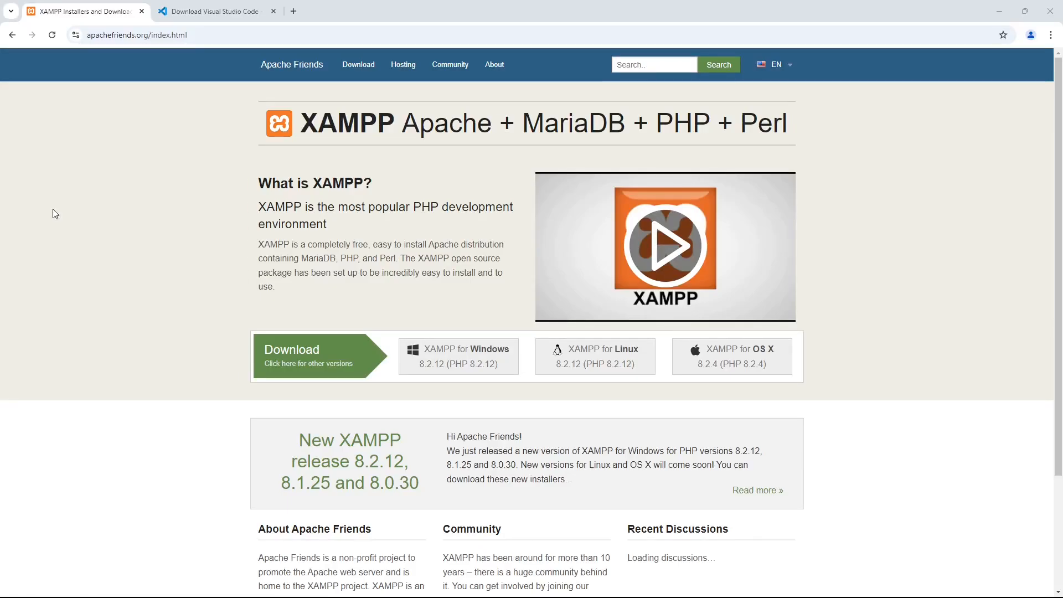
{"action": "mouse_move", "coordinate": [328, 254]}
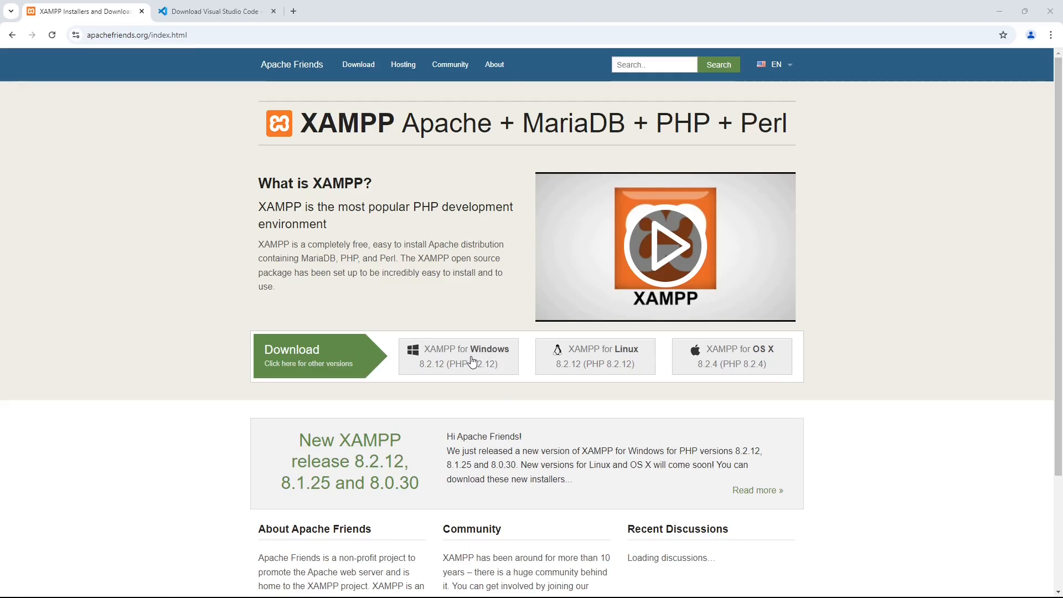
Download the XAMPP for Windows installer from apachefriends.org.
{"action": "left_click", "coordinate": [459, 356]}
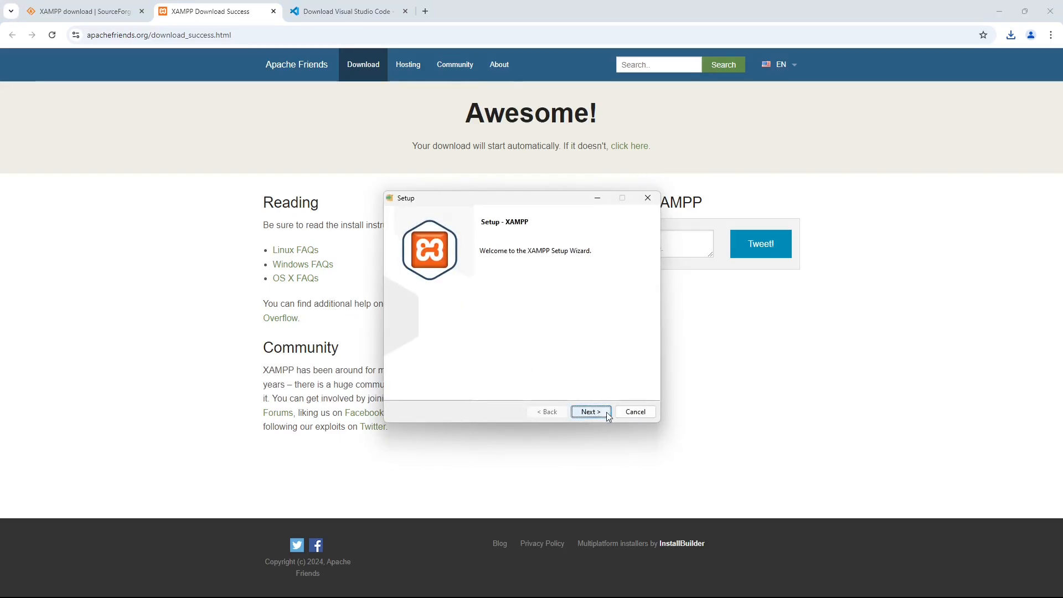
Deselect FileZilla, Mercury, Tomcat, Perl, Webalizer and Fake Sendmail, keeping Apache, MySQL, PHP, phpMyAdmin.
{"action": "left_click", "coordinate": [589, 412]}
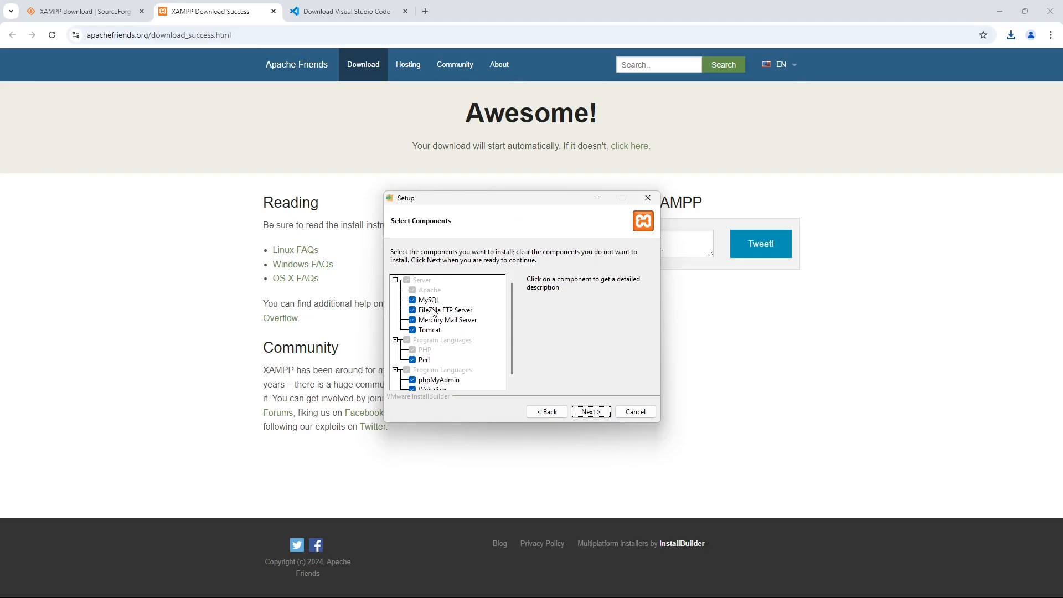
{"action": "left_click", "coordinate": [412, 310]}
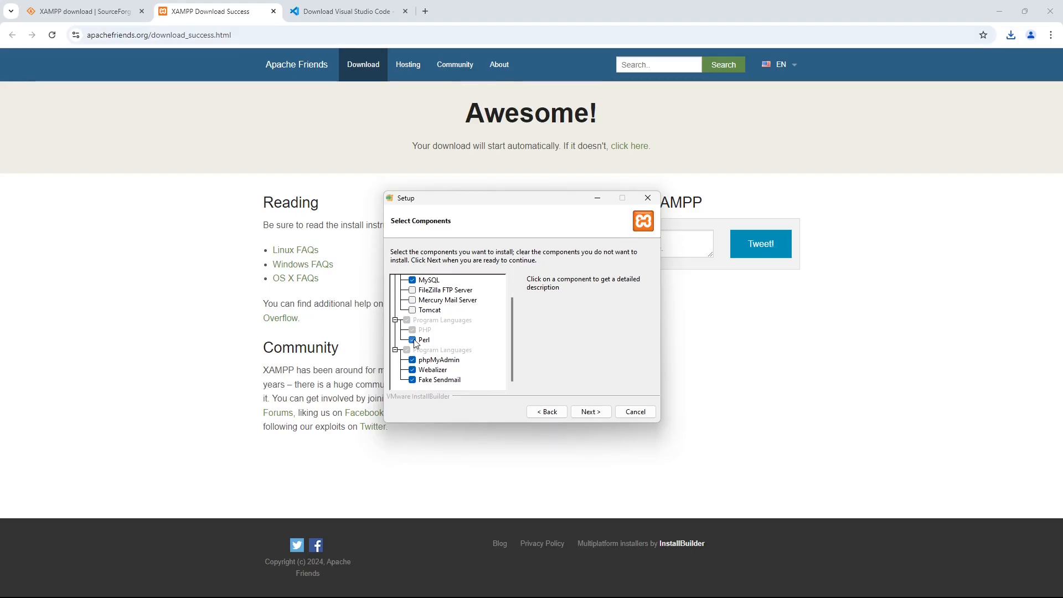
{"action": "left_click", "coordinate": [412, 340]}
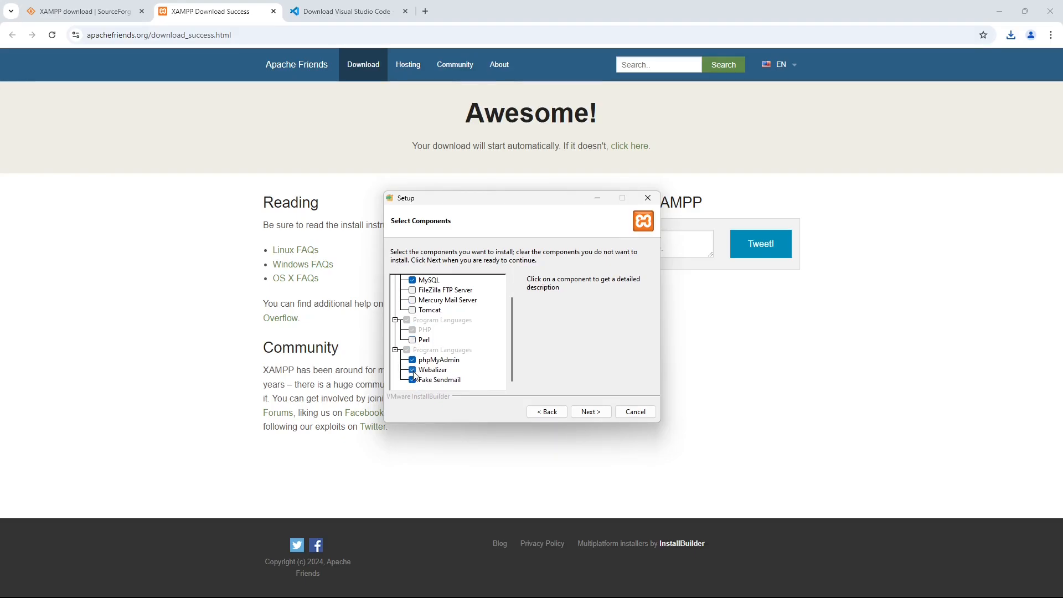
{"action": "left_click", "coordinate": [412, 369]}
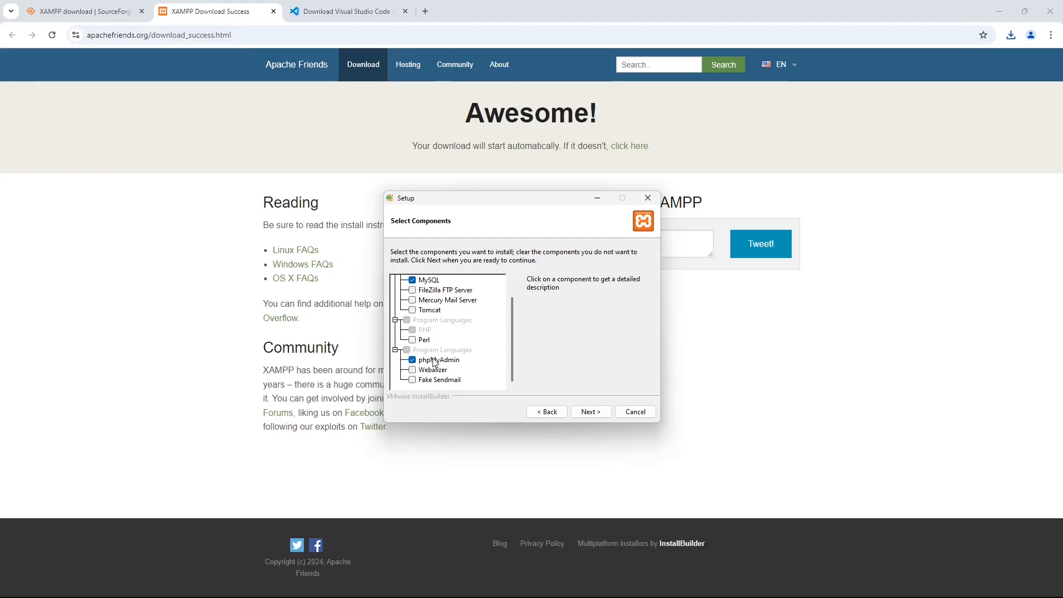
Install XAMPP into C:\xampp with English language and finish with the Control Panel started.
{"action": "left_click", "coordinate": [589, 412]}
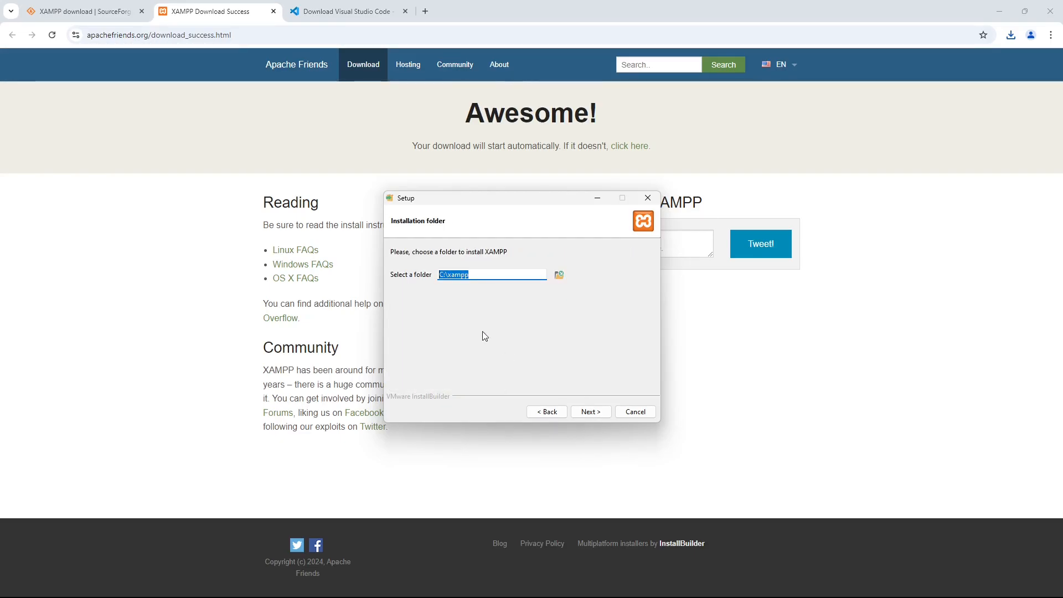
{"action": "mouse_move", "coordinate": [446, 301]}
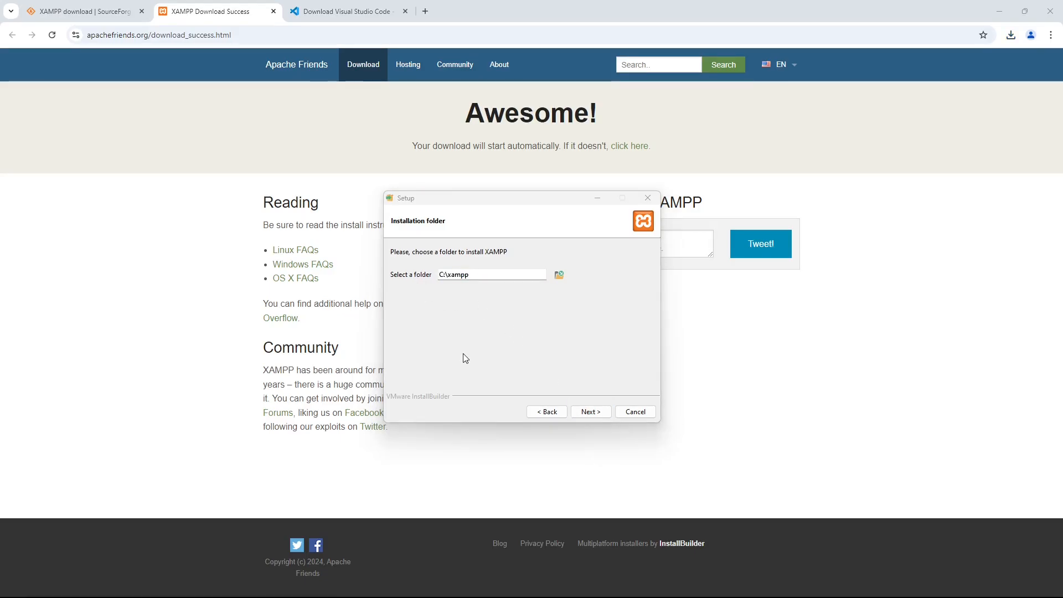
{"action": "left_click", "coordinate": [589, 412]}
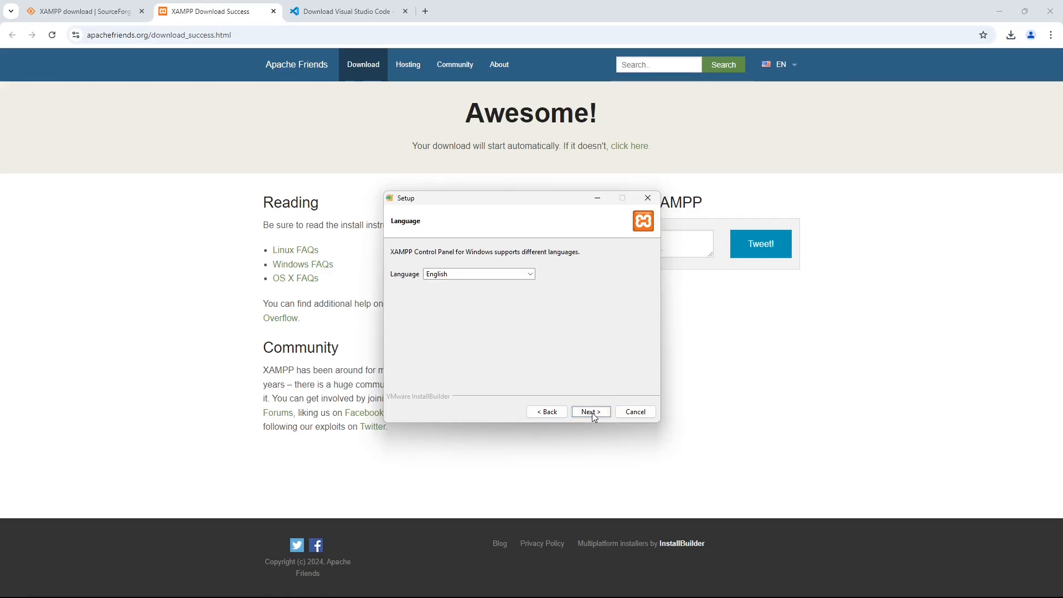
{"action": "left_click", "coordinate": [589, 411]}
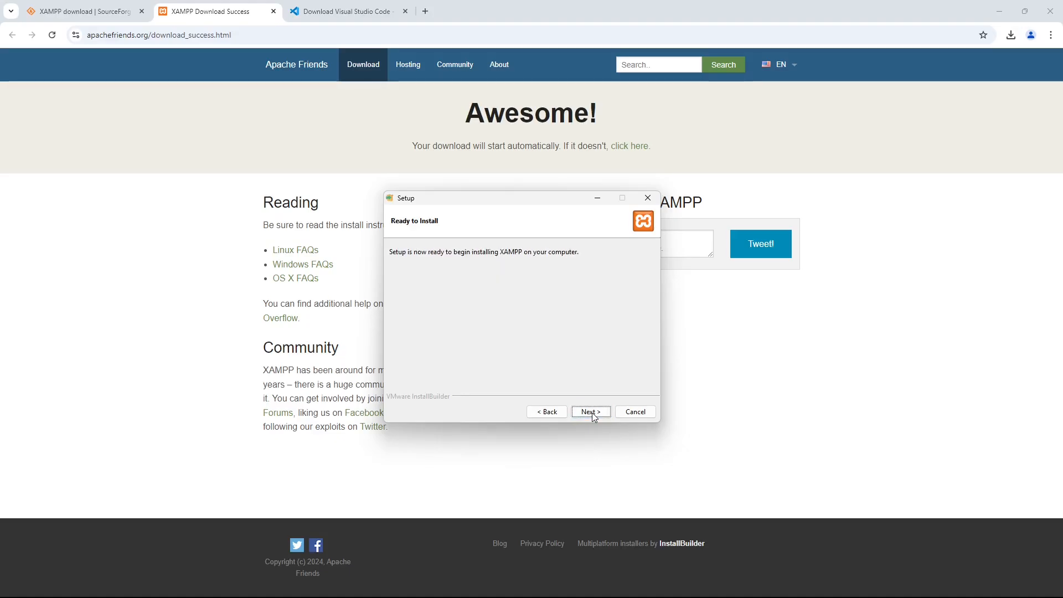
{"action": "left_click", "coordinate": [590, 412]}
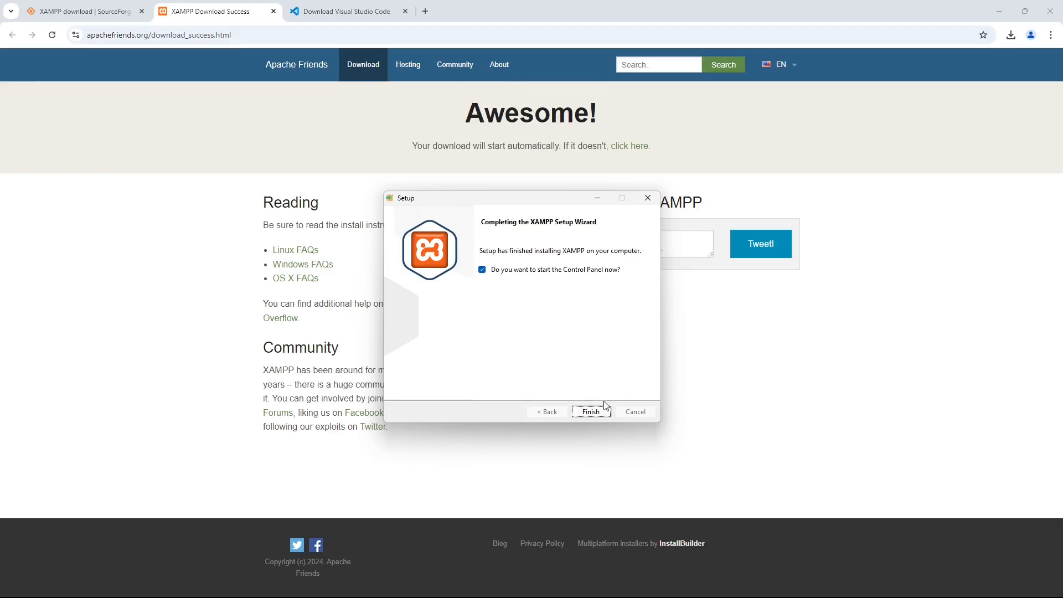
{"action": "left_click", "coordinate": [482, 269]}
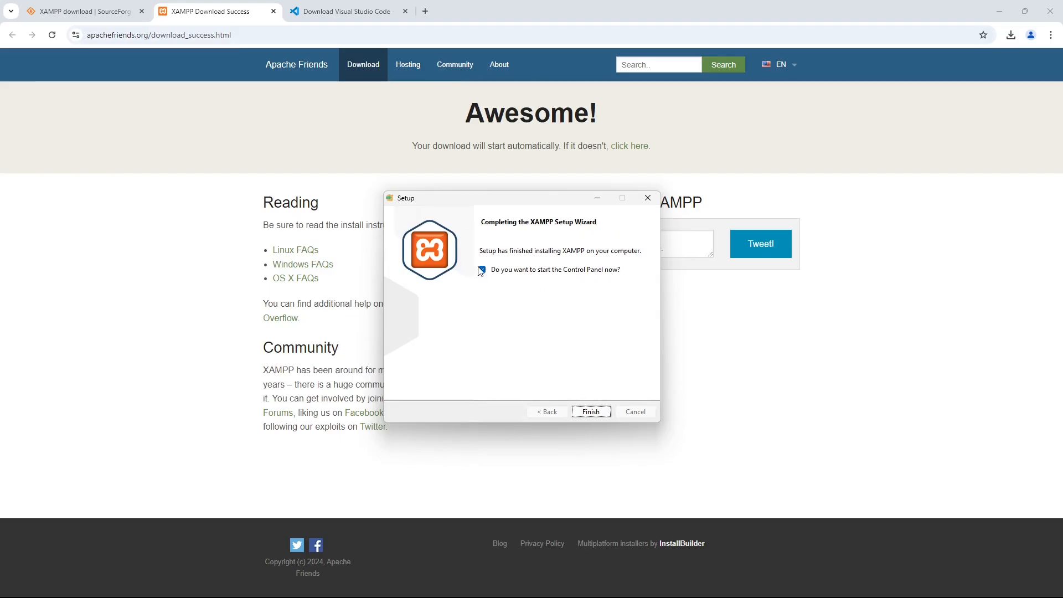
{"action": "left_click", "coordinate": [588, 412]}
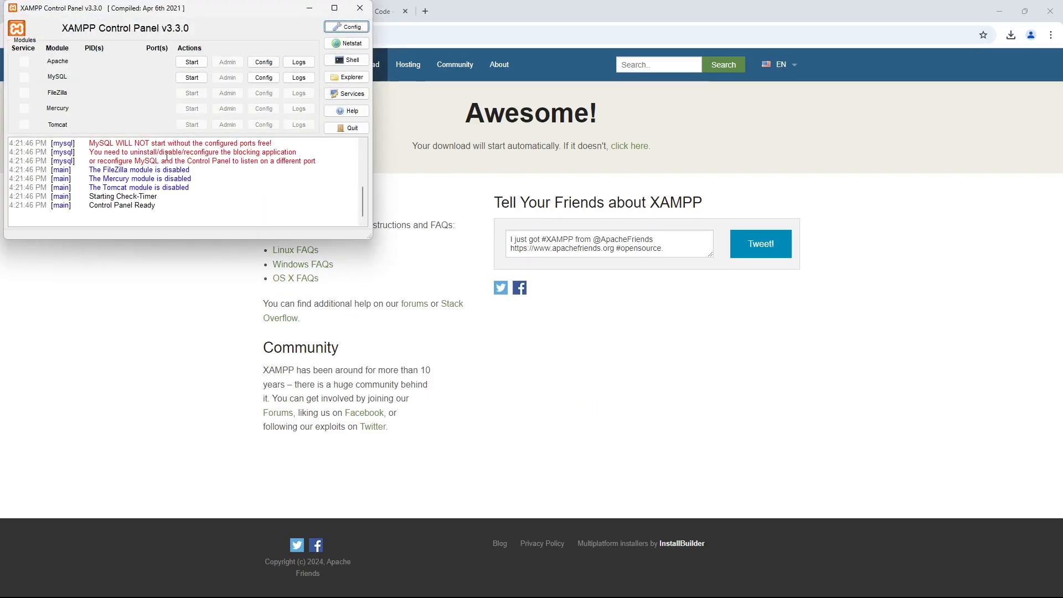
Start Apache and MySQL in the Control Panel, then close the panel window.
{"action": "left_click", "coordinate": [192, 62]}
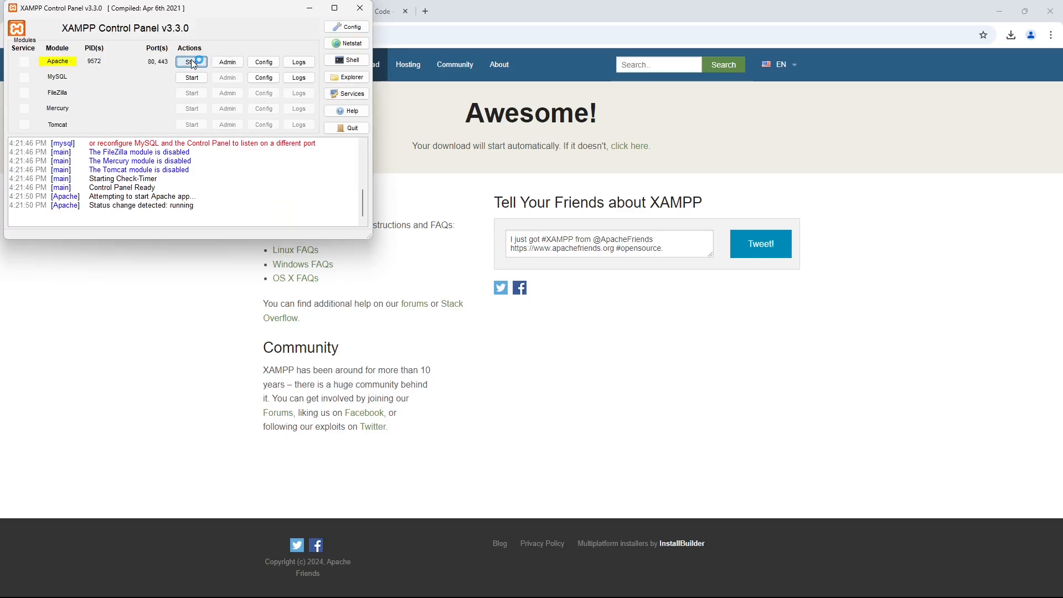
{"action": "left_click", "coordinate": [190, 76]}
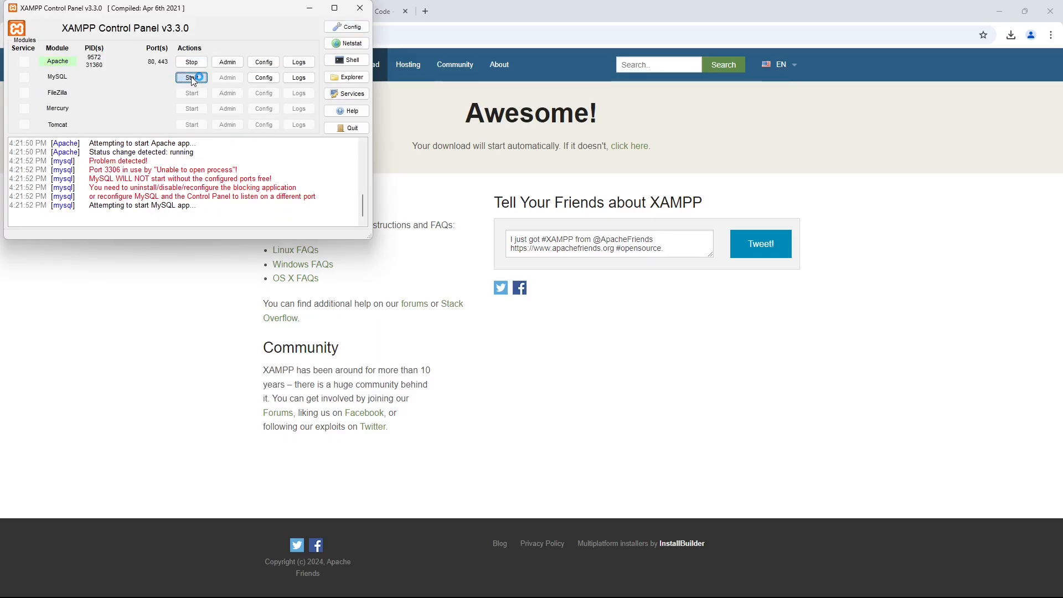
{"action": "left_click", "coordinate": [191, 76]}
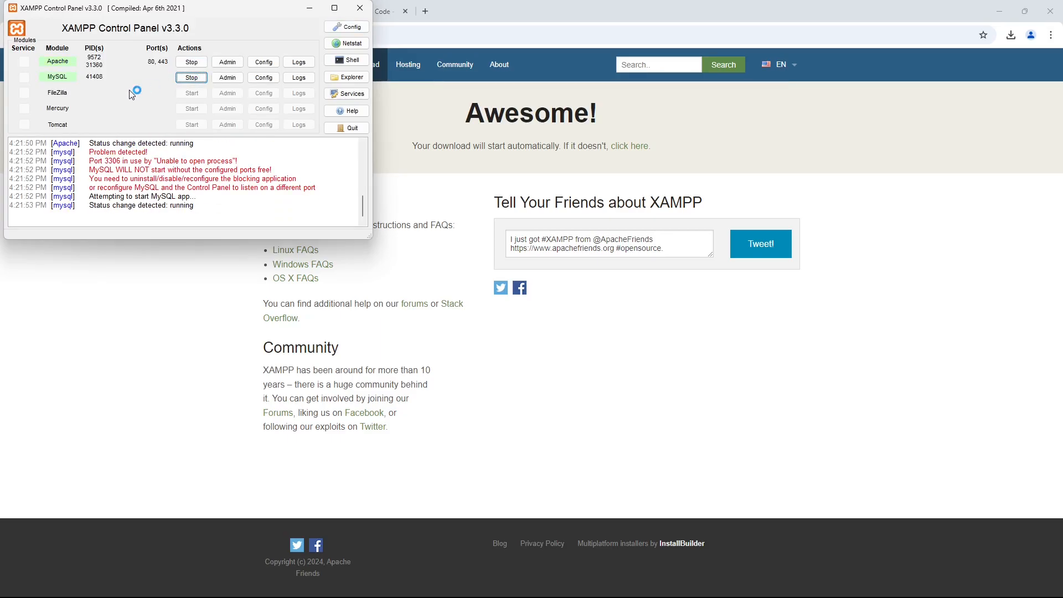
{"action": "left_click", "coordinate": [191, 76]}
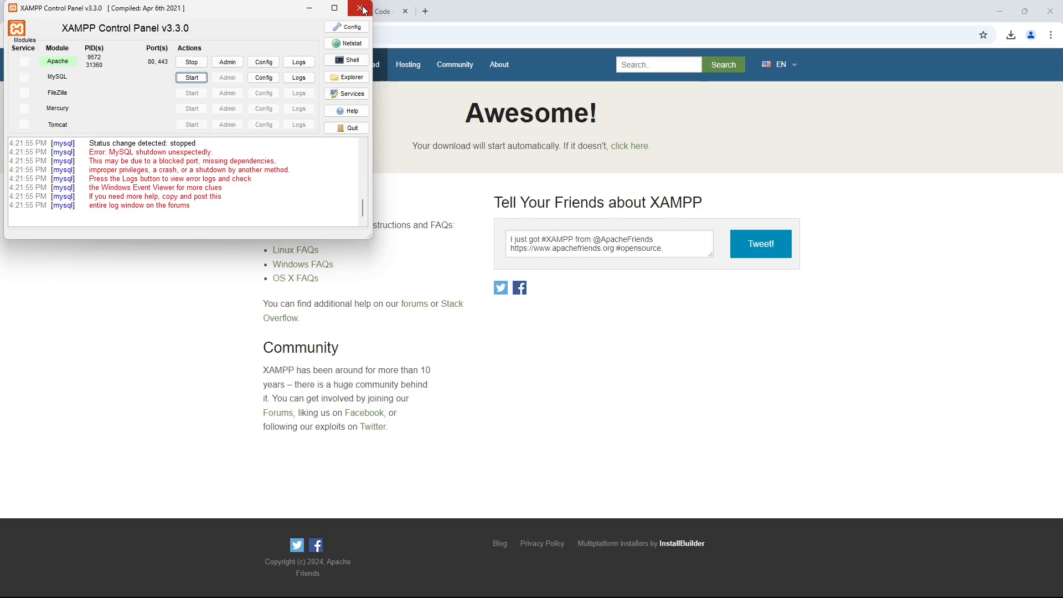
{"action": "mouse_move", "coordinate": [361, 7]}
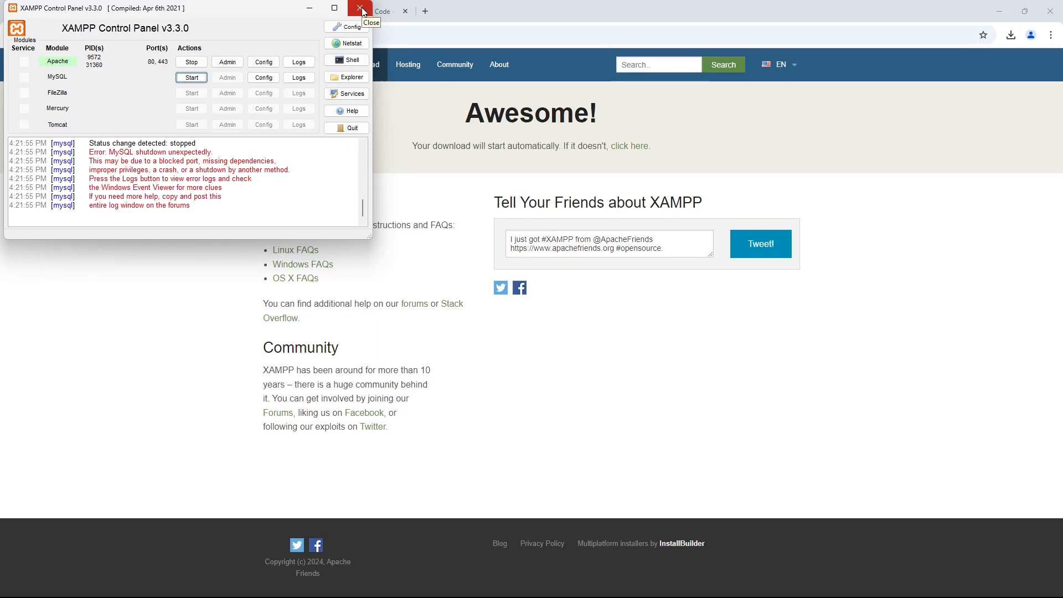
{"action": "left_click", "coordinate": [361, 8]}
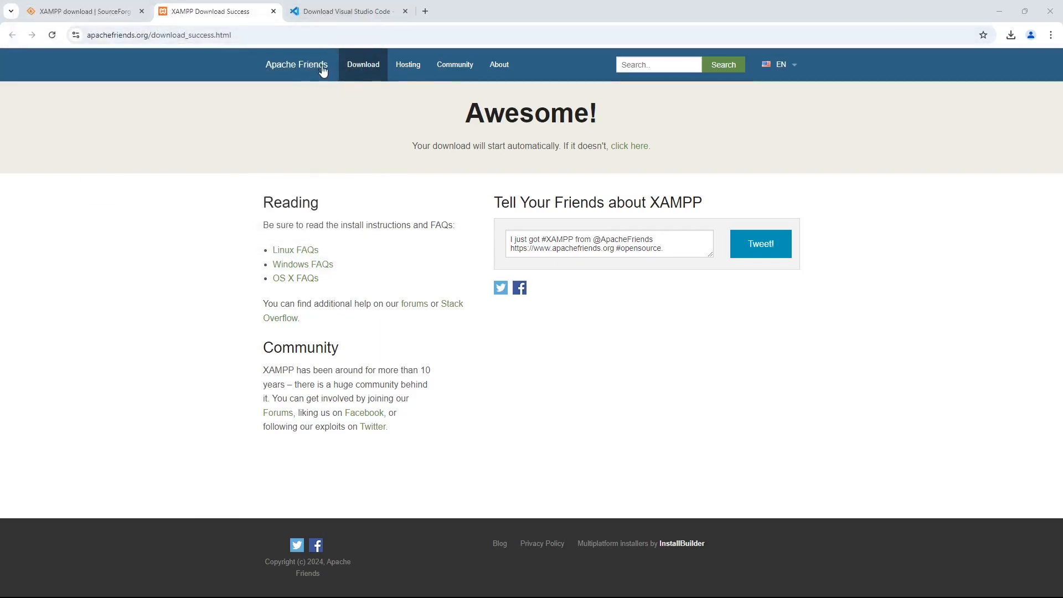
Download Visual Studio Code for Windows from its website.
{"action": "left_click", "coordinate": [346, 11]}
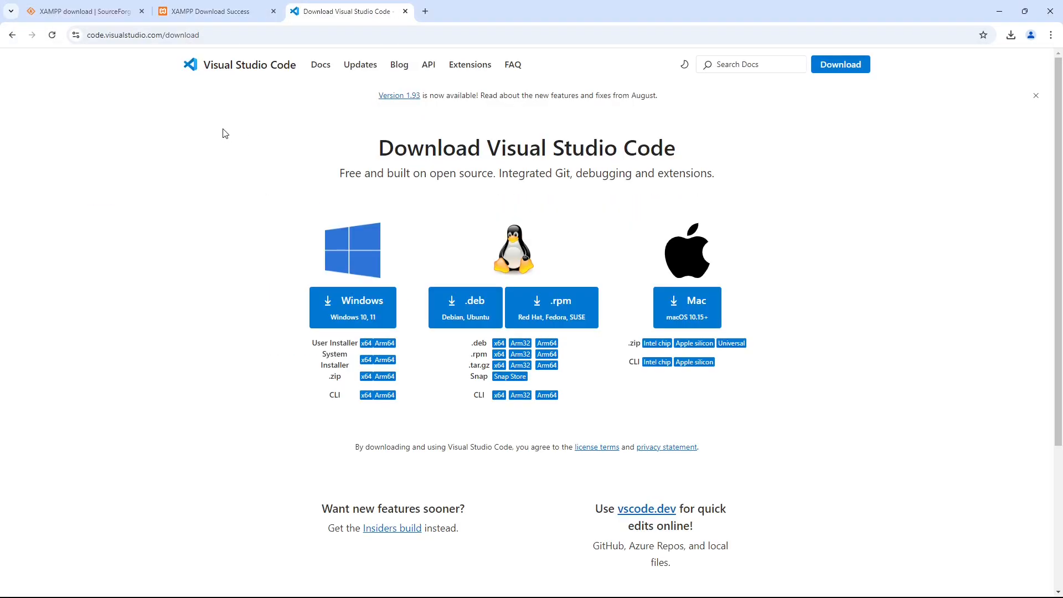
{"action": "left_click", "coordinate": [143, 34]}
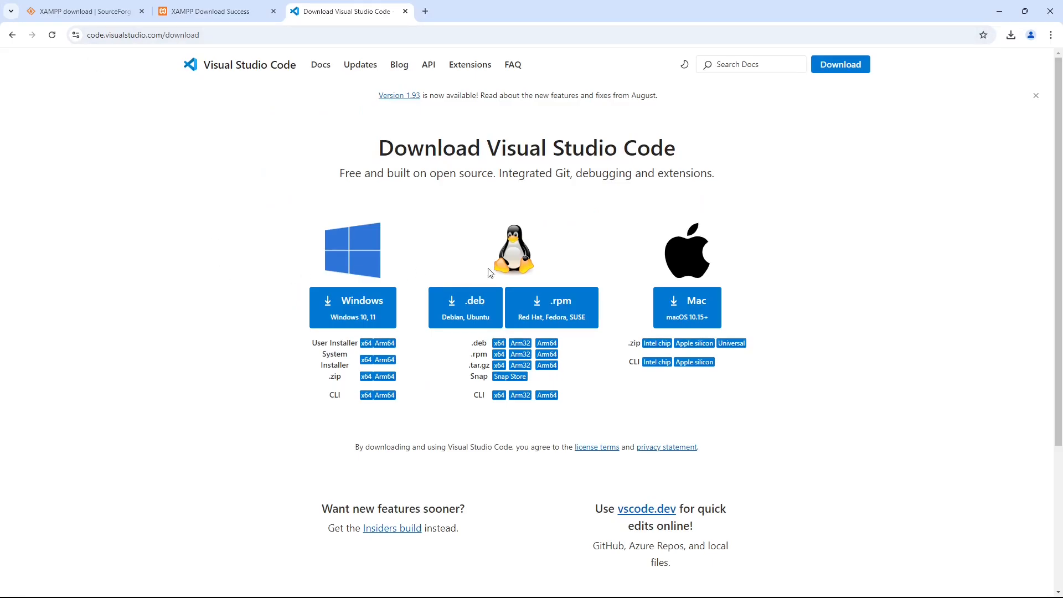
{"action": "mouse_move", "coordinate": [778, 306]}
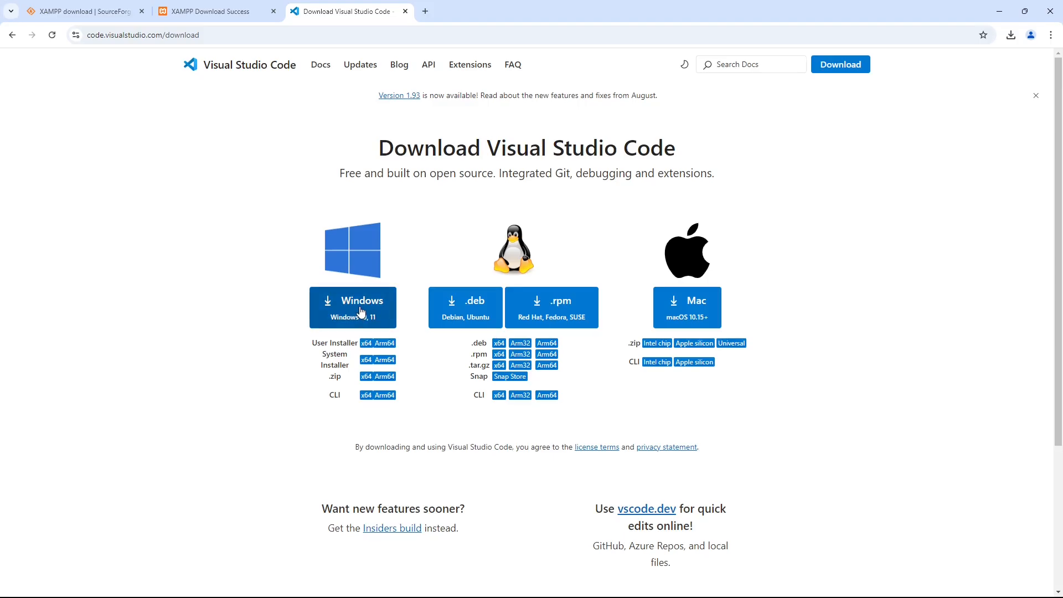
{"action": "left_click", "coordinate": [352, 307]}
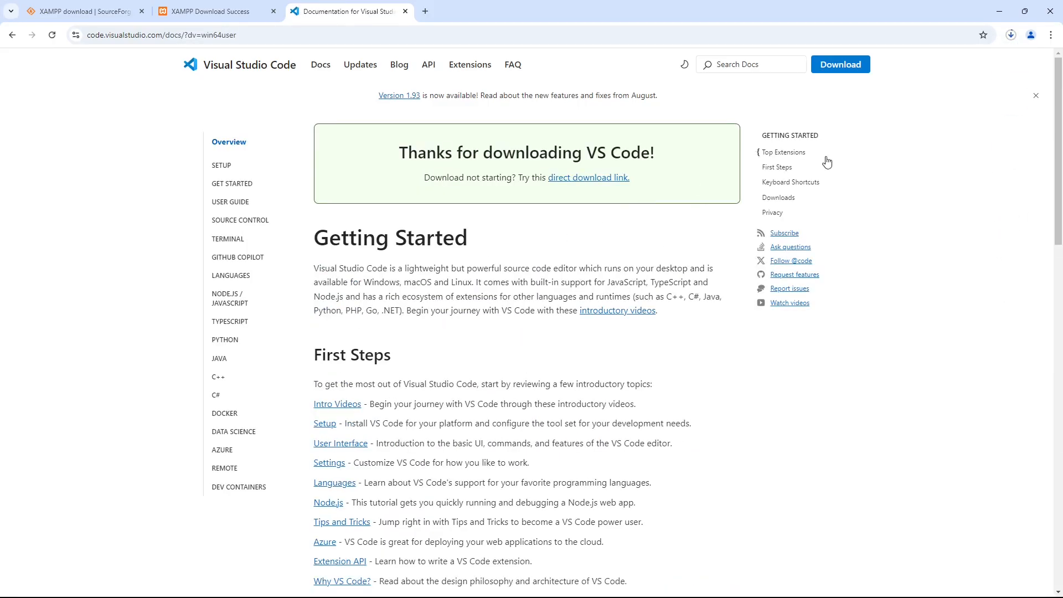
{"action": "mouse_move", "coordinate": [917, 141]}
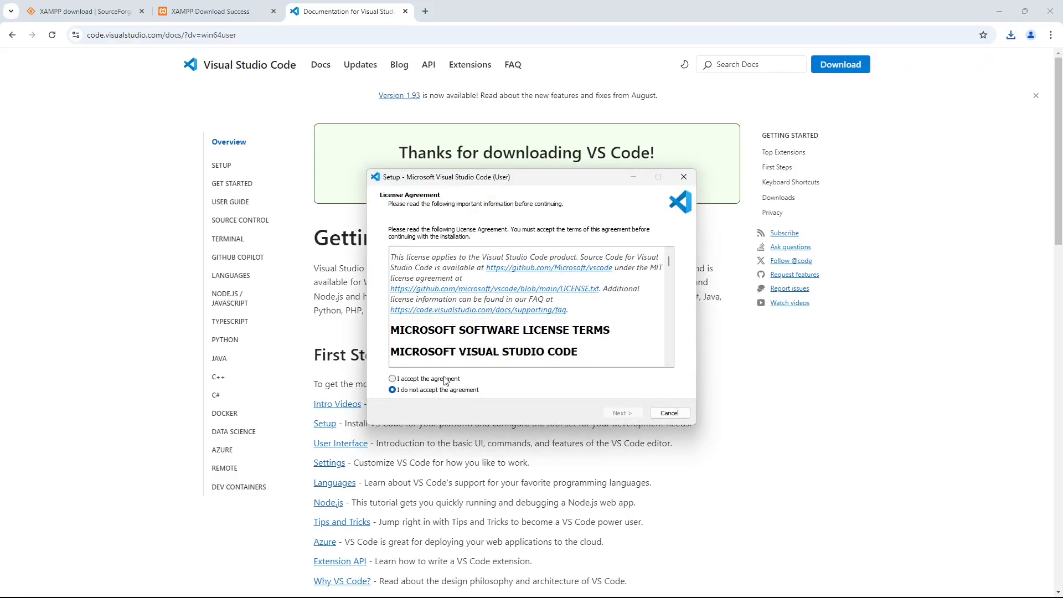
Install and launch VS Code, accepting the license and default tasks, and start choosing a workspace folder.
{"action": "left_click", "coordinate": [621, 413]}
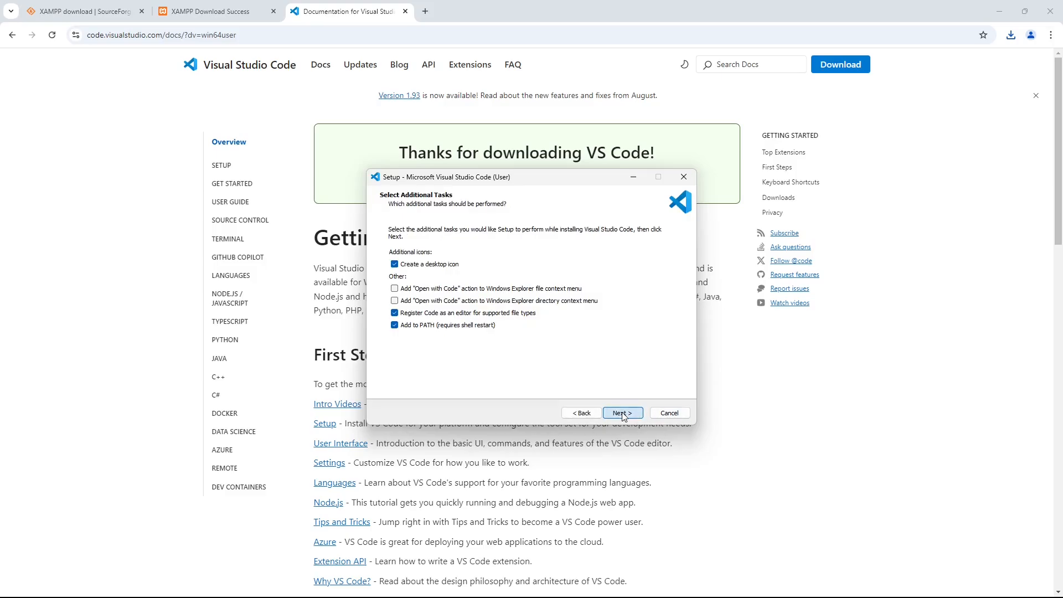
{"action": "left_click", "coordinate": [621, 413]}
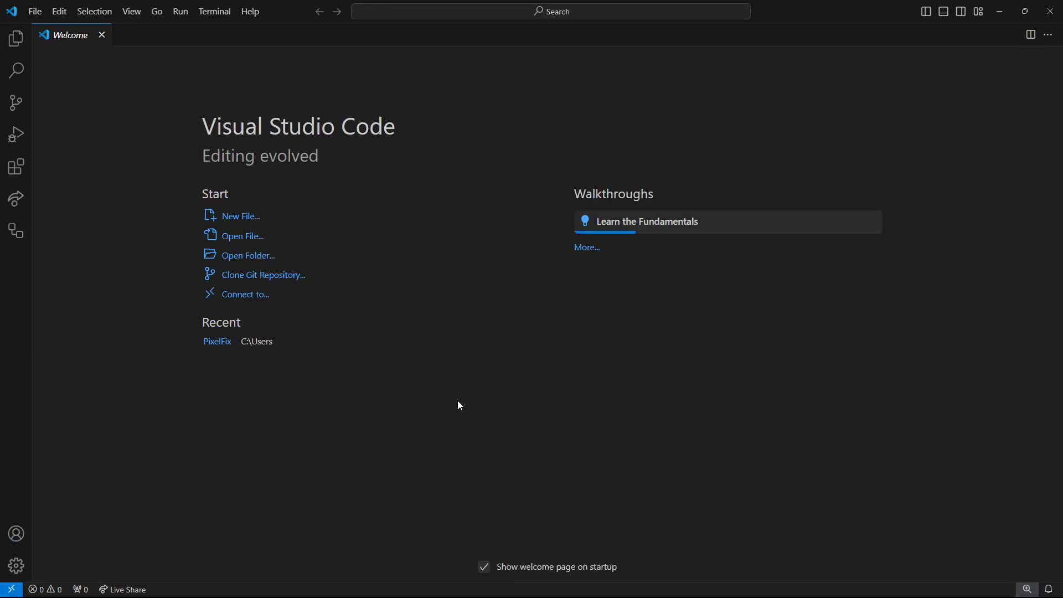
{"action": "left_click", "coordinate": [35, 11]}
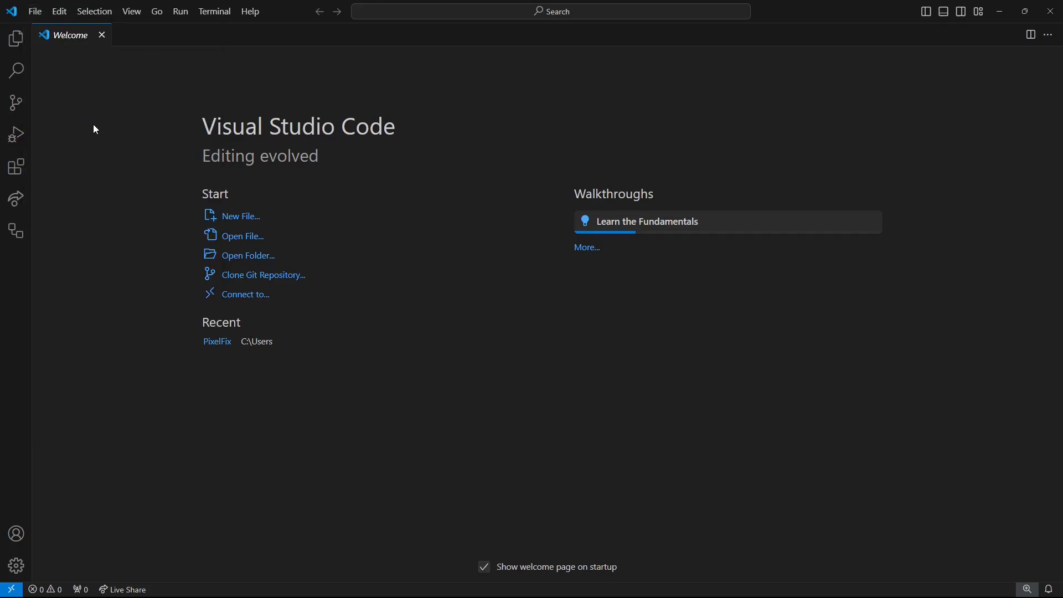
{"action": "left_click", "coordinate": [249, 255]}
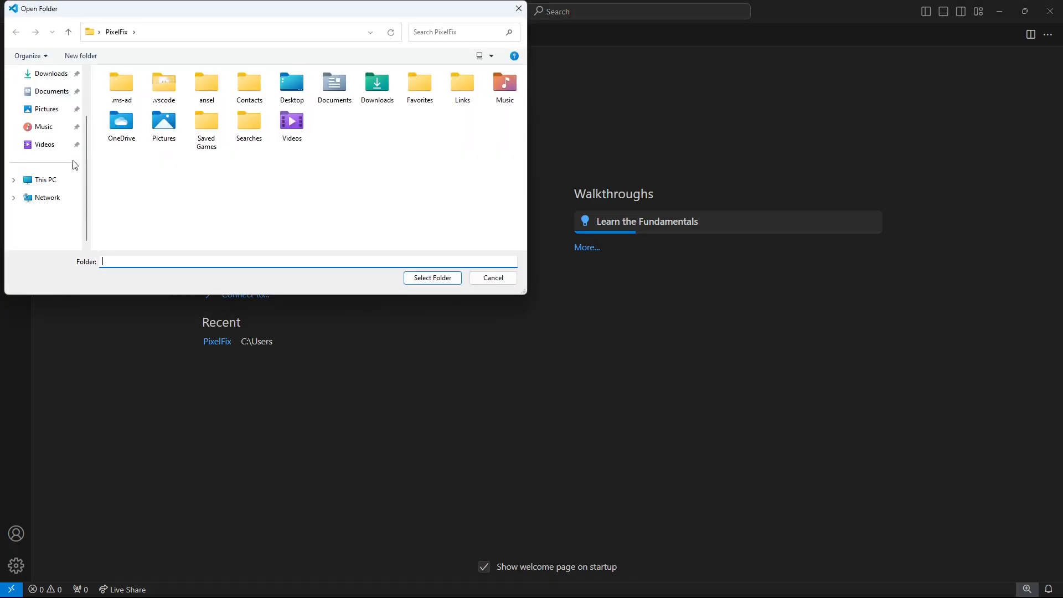
Navigate the Open Folder dialog to C:\xampp\htdocs.
{"action": "left_click", "coordinate": [45, 180]}
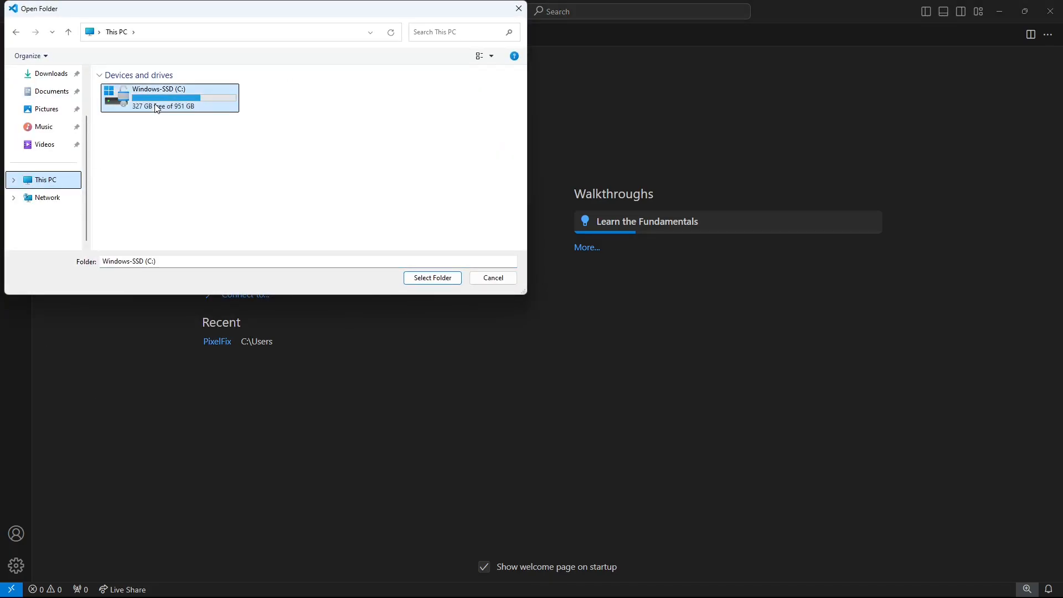
{"action": "double_click", "coordinate": [169, 97]}
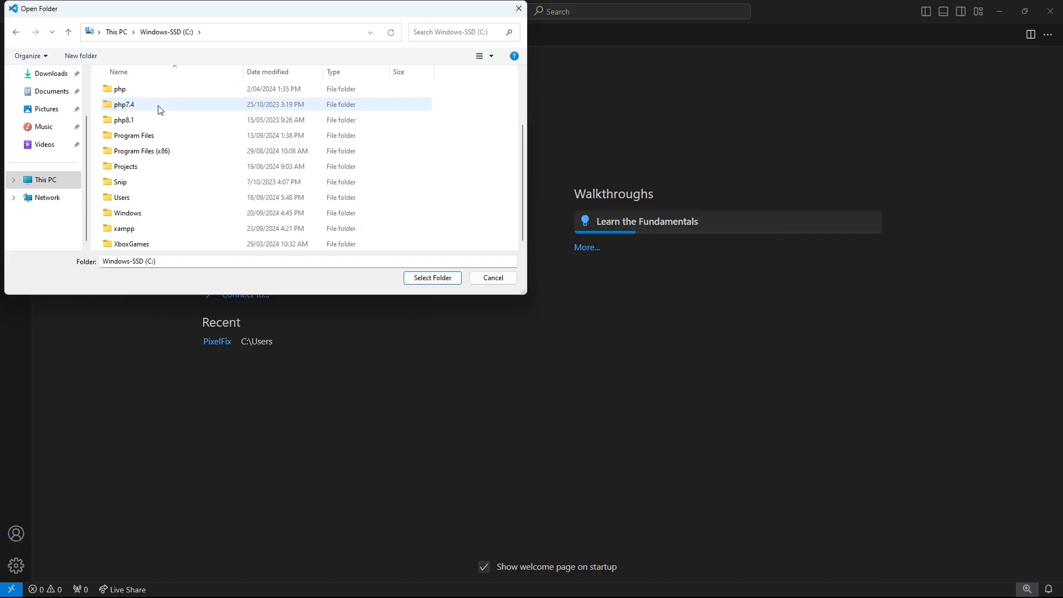
{"action": "left_click", "coordinate": [124, 228]}
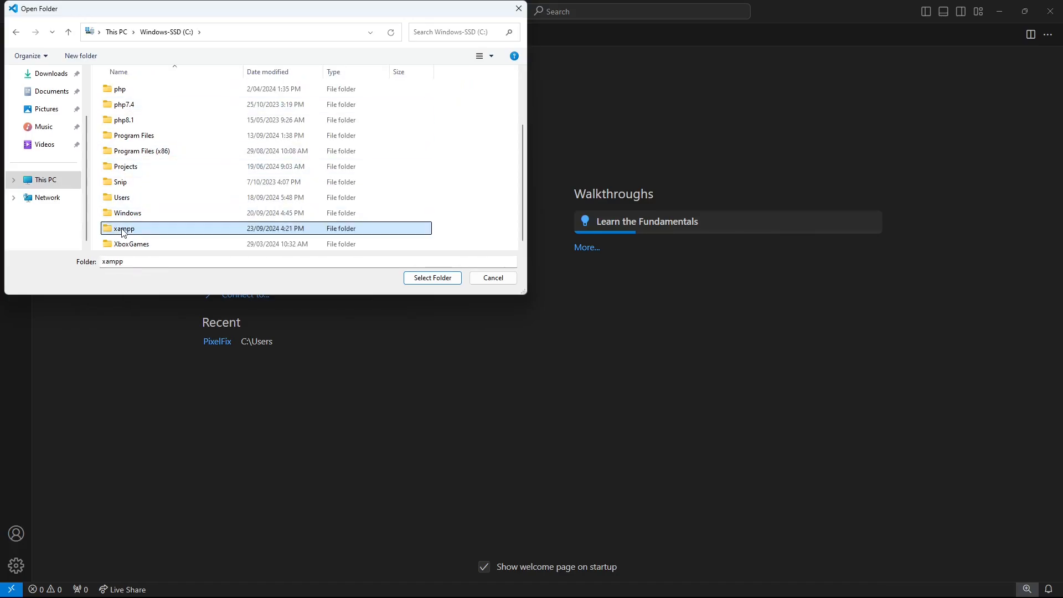
{"action": "double_click", "coordinate": [123, 228]}
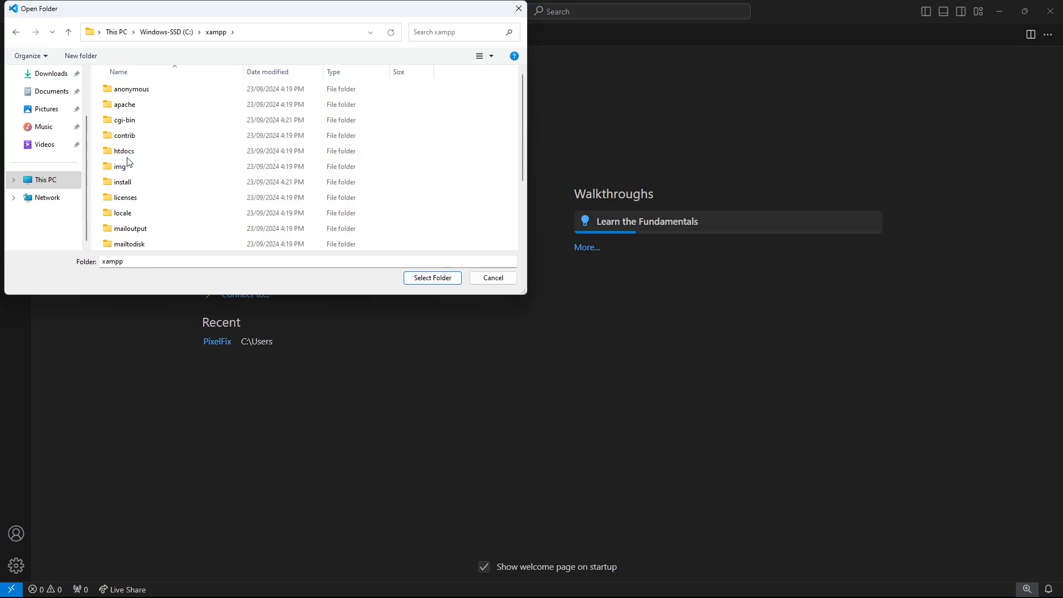
{"action": "left_click", "coordinate": [123, 150]}
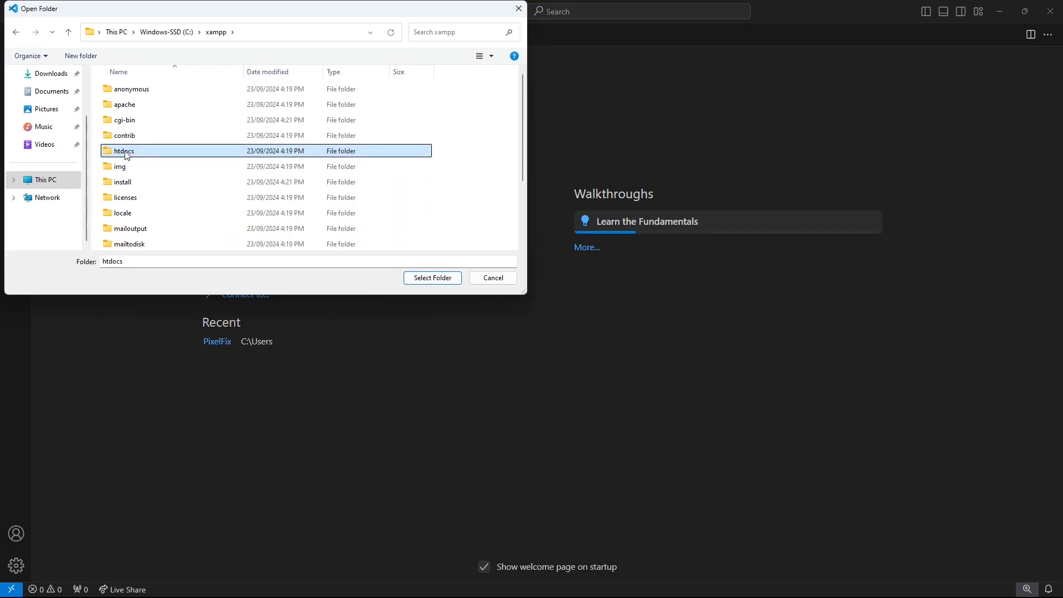
{"action": "double_click", "coordinate": [123, 150]}
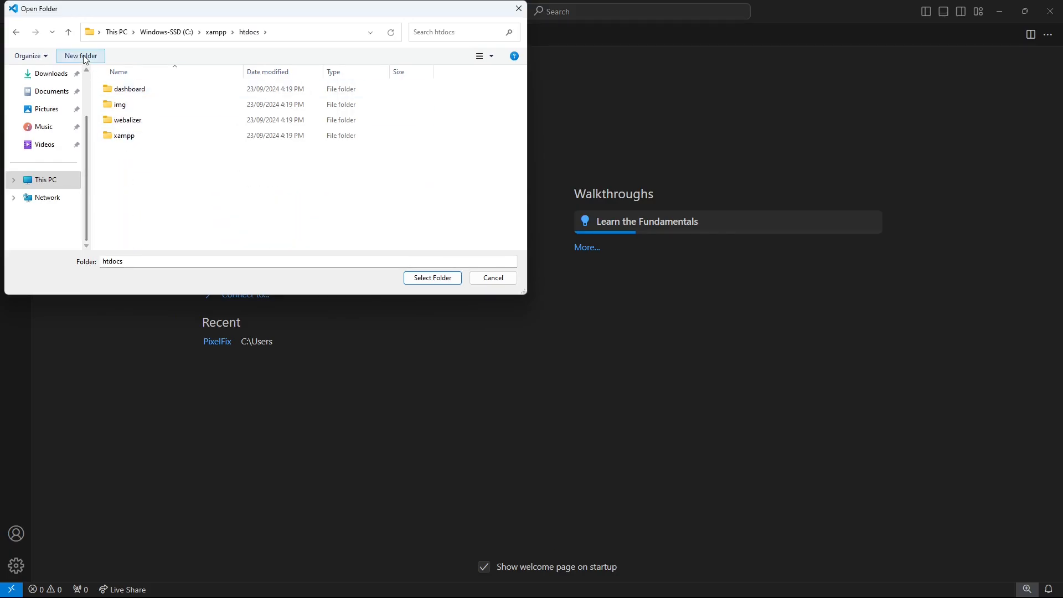
Create a new folder named learnphp in htdocs and open it as the workspace.
{"action": "left_click", "coordinate": [79, 55]}
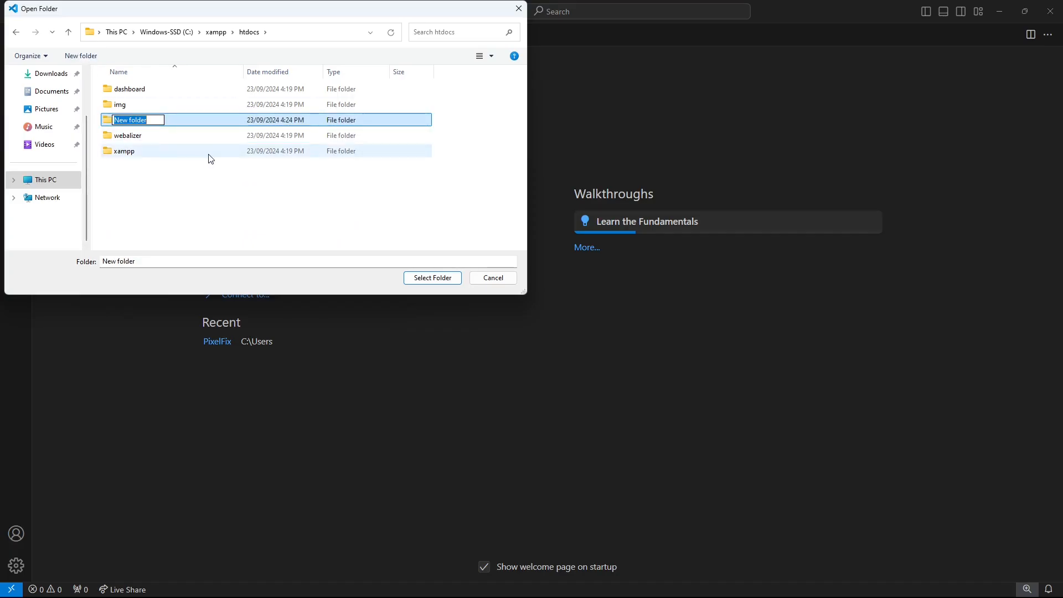
{"action": "type", "text": "learnphp"}
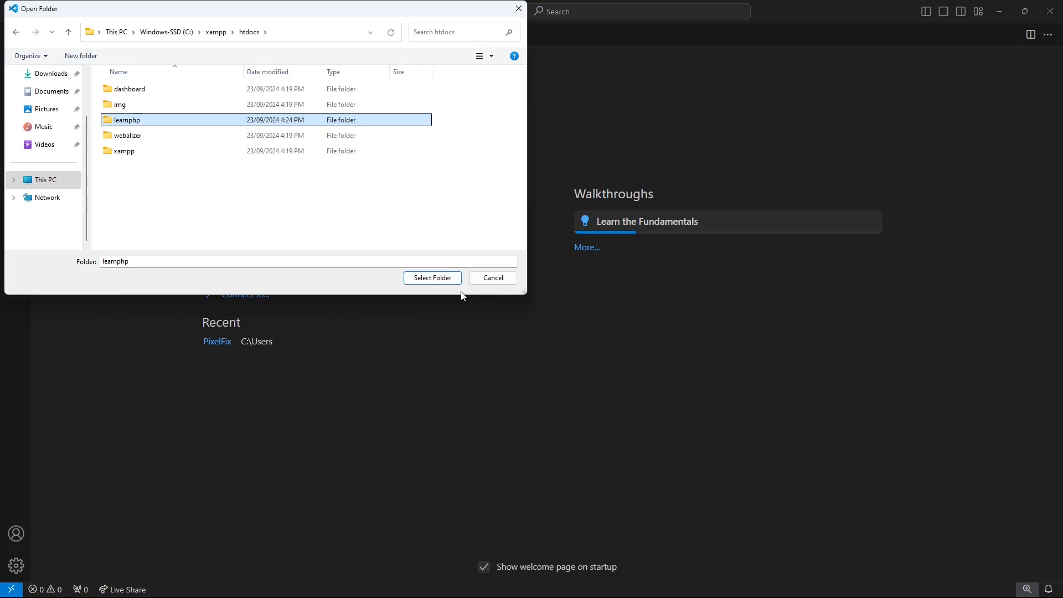
{"action": "left_click", "coordinate": [431, 278]}
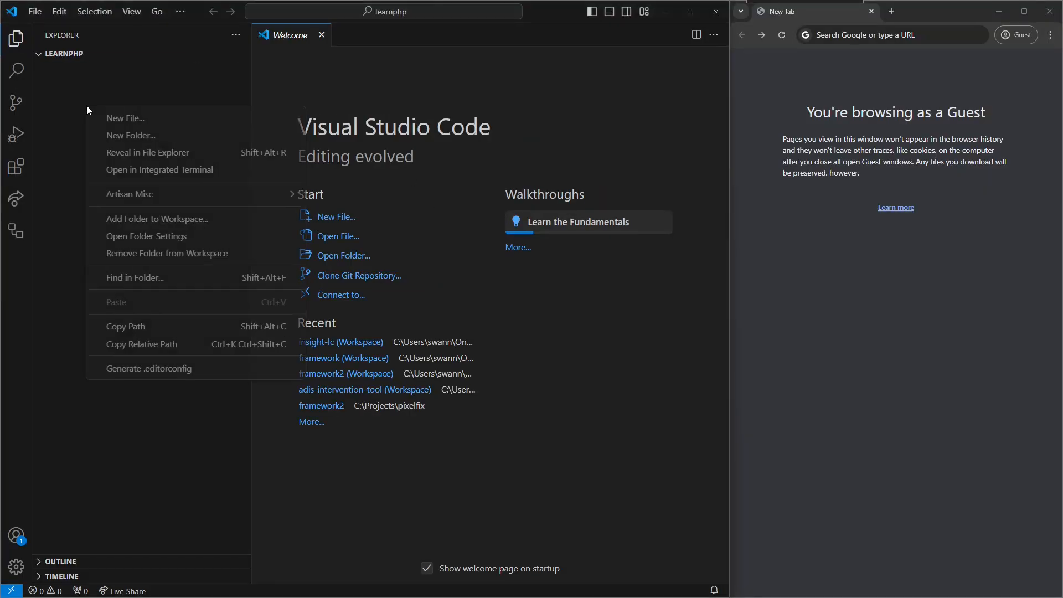
Create index.php in learnphp containing <?php and echo "Hello World"; and save it.
{"action": "left_click", "coordinate": [125, 118]}
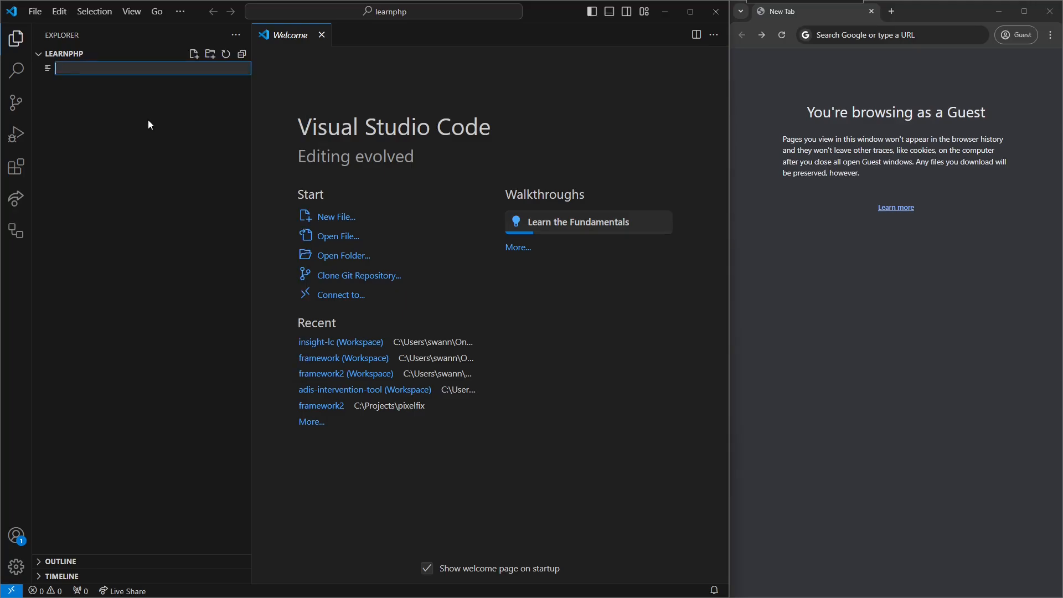
{"action": "type", "text": "index.php"}
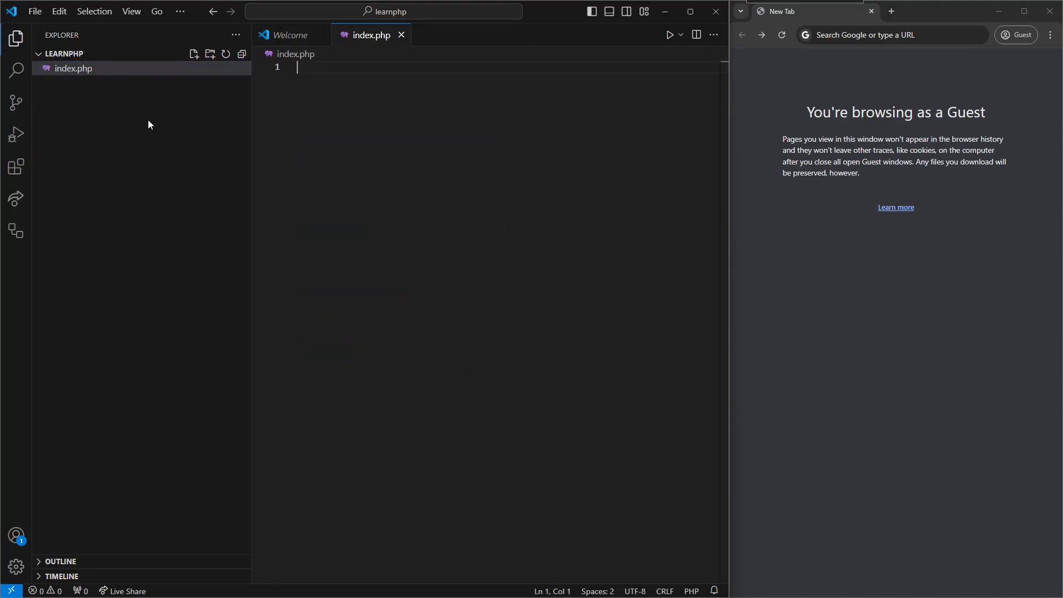
{"action": "type", "text": "<?"}
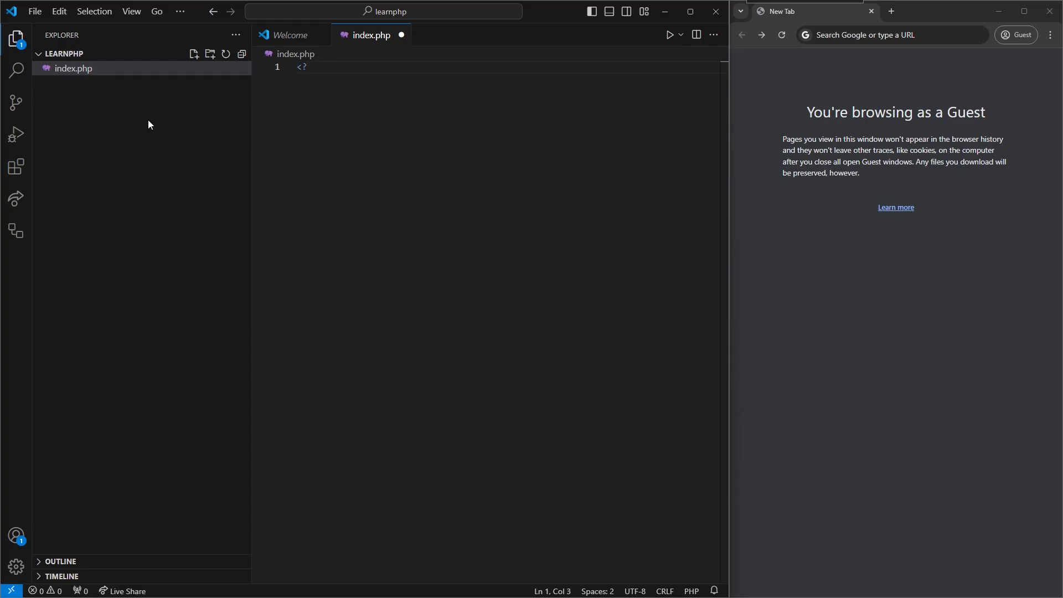
{"action": "type", "text": "php"}
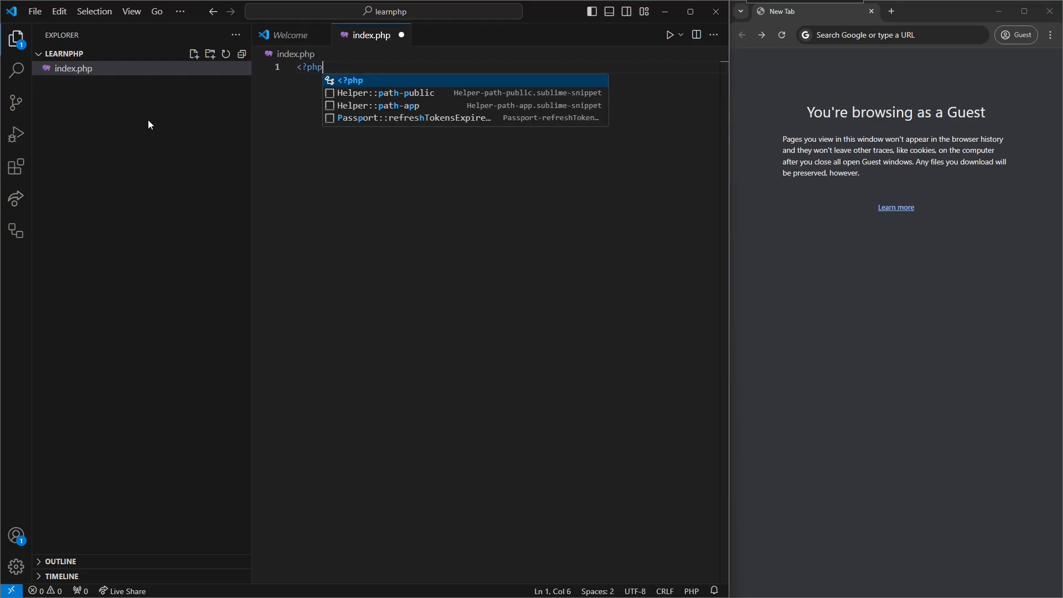
{"action": "type", "text": "echo \"Hello"}
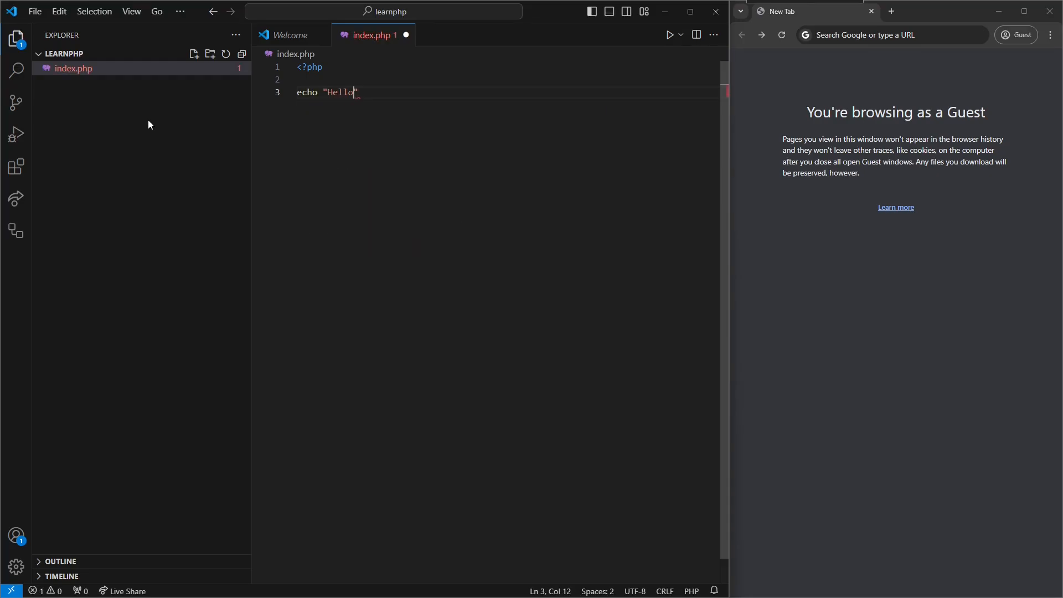
{"action": "type", "text": "World"}
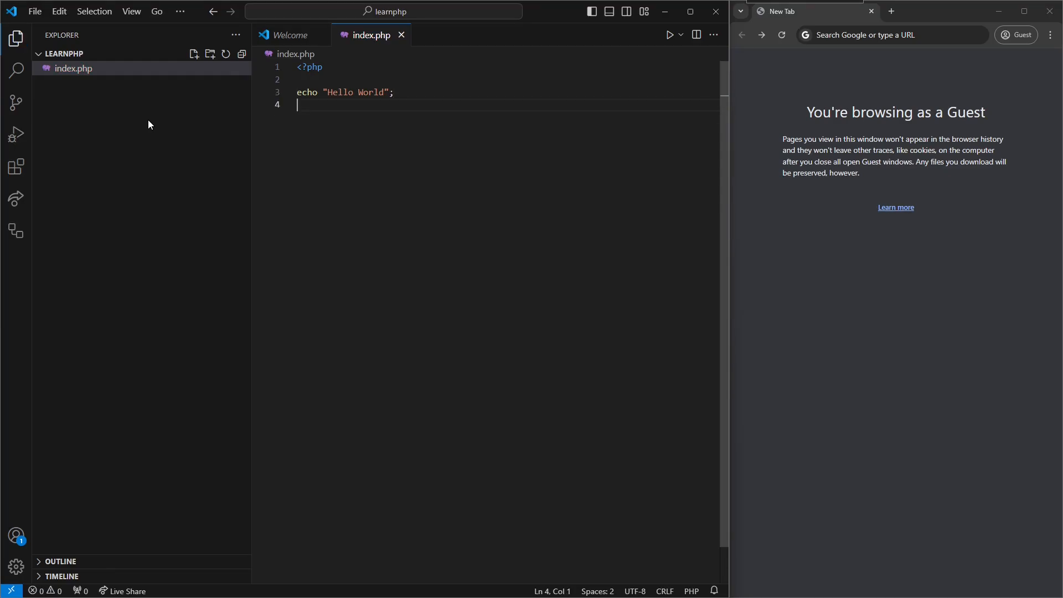
Load localhost in Chrome, then enter localhost/learnphp as the next address.
{"action": "left_click", "coordinate": [881, 35]}
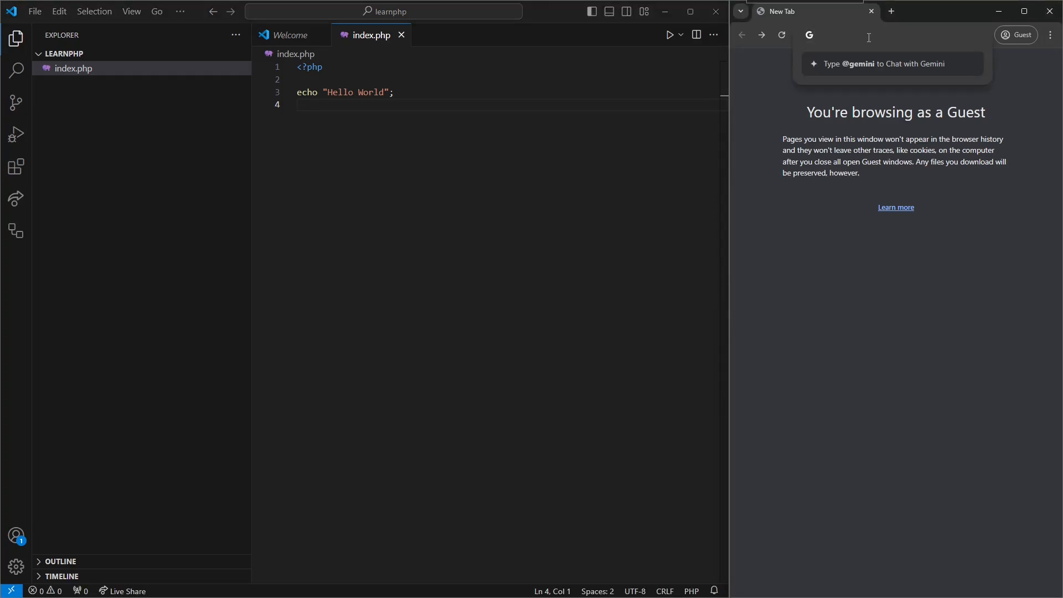
{"action": "type", "text": "localhost/dashboard/"}
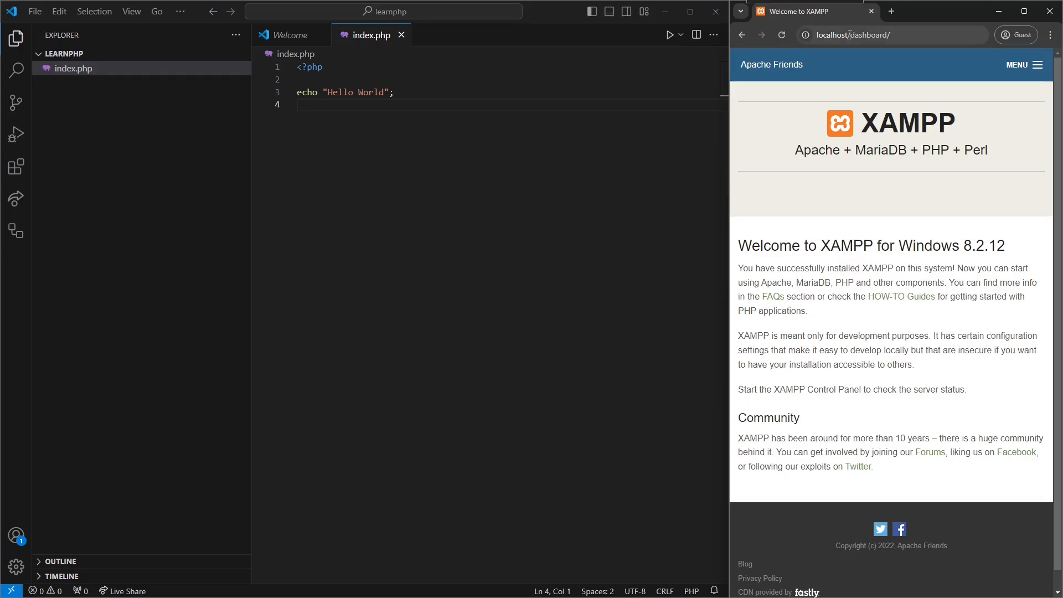
{"action": "double_click", "coordinate": [871, 34]}
{"action": "type", "text": "learnphp"}
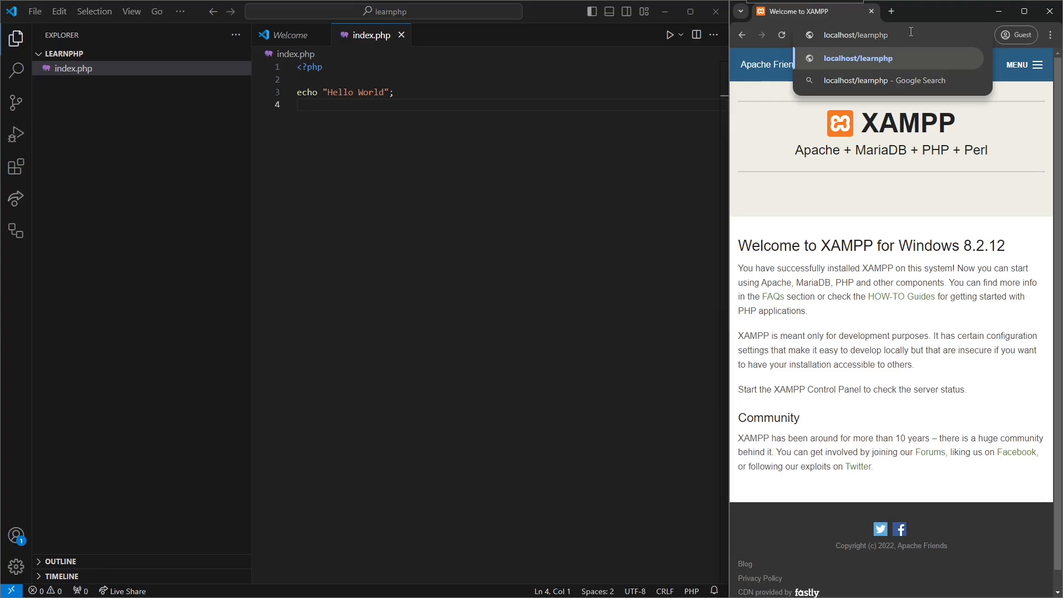
Load localhost/learnphp showing Hello World and highlight the word Hello.
{"action": "left_click", "coordinate": [858, 57]}
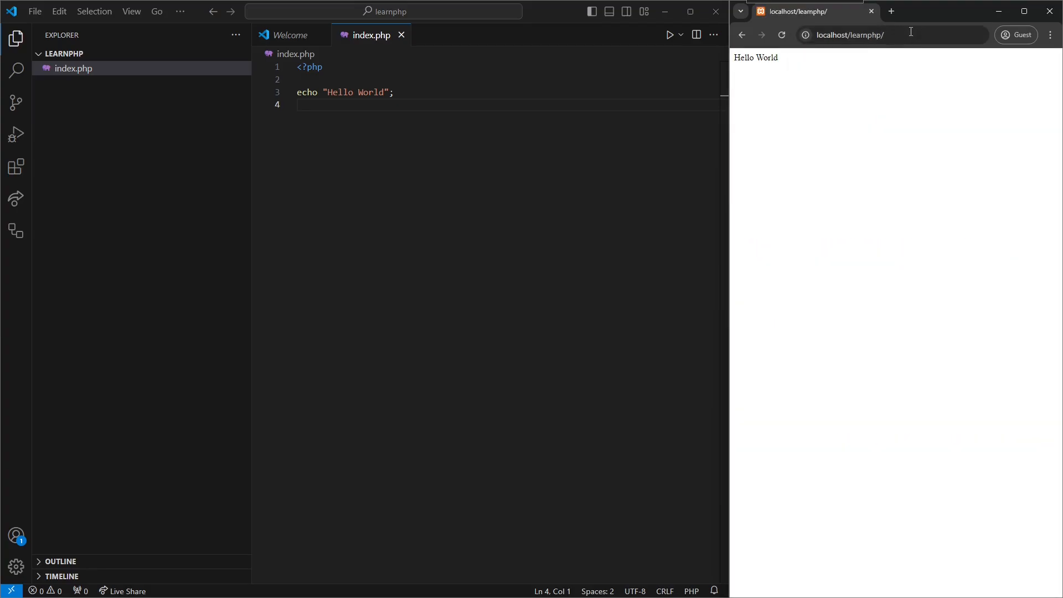
{"action": "double_click", "coordinate": [743, 56]}
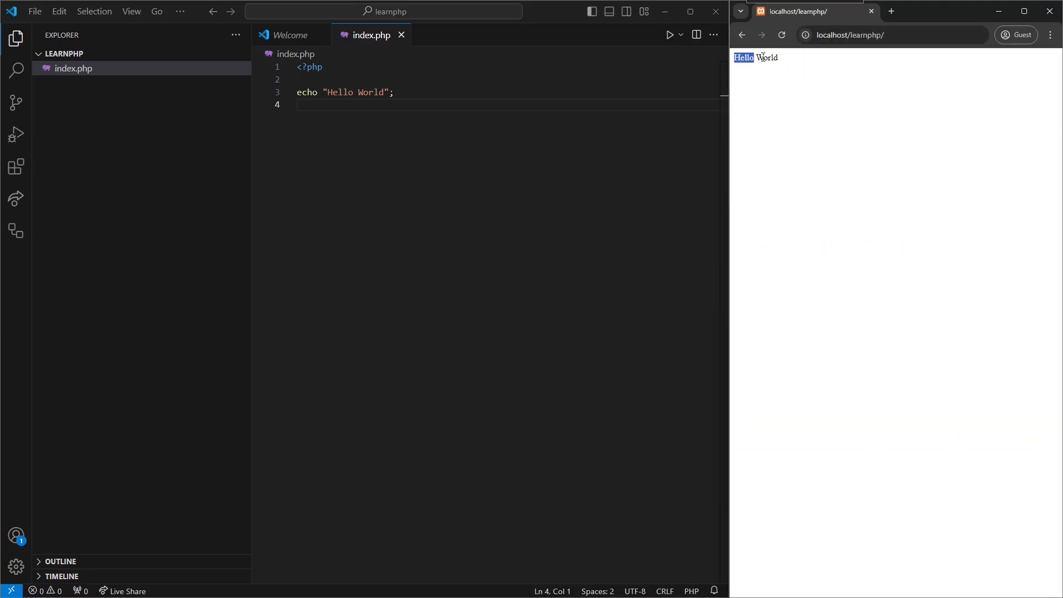